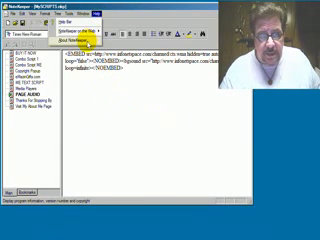
Step: Show the About NoteKeeper dialog with the program's version and build information
click(118, 39)
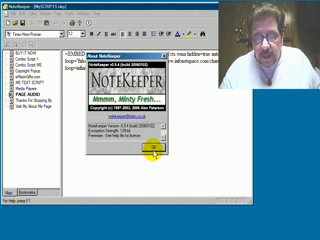